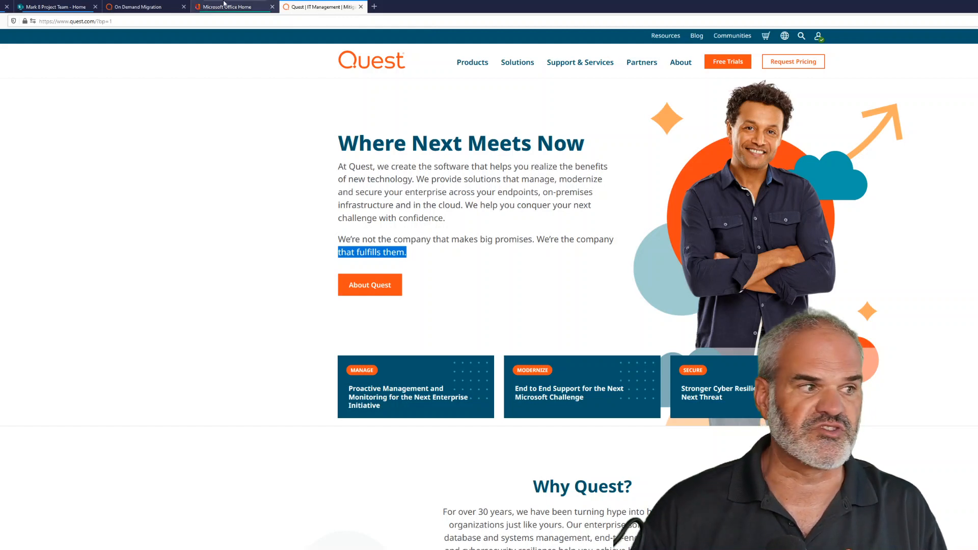
Switch from the quest.com homepage to Essentials showing the Mark 8 Project Team Documents library
click(53, 7)
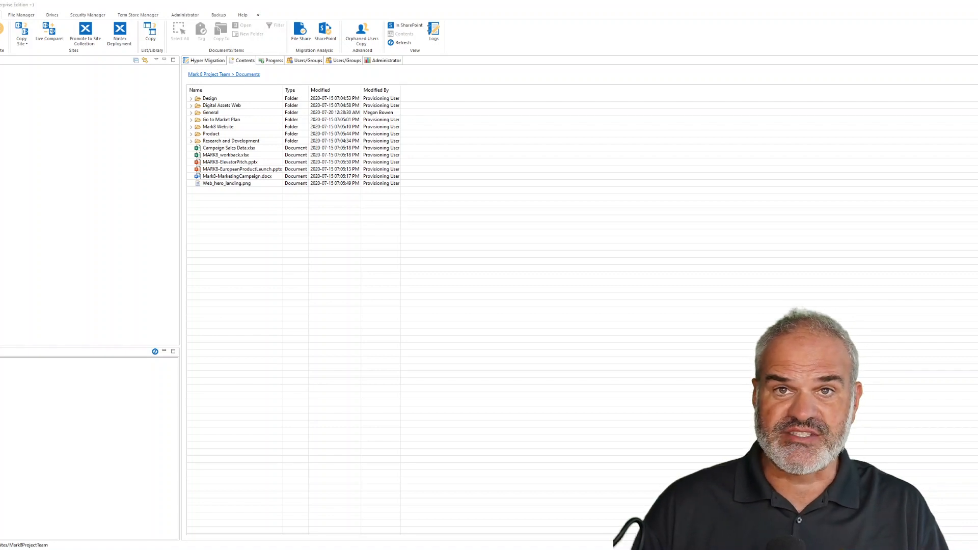
Launch the SharePoint pre-migration analysis with the Mark 8 Project Team source and target URLs
click(228, 148)
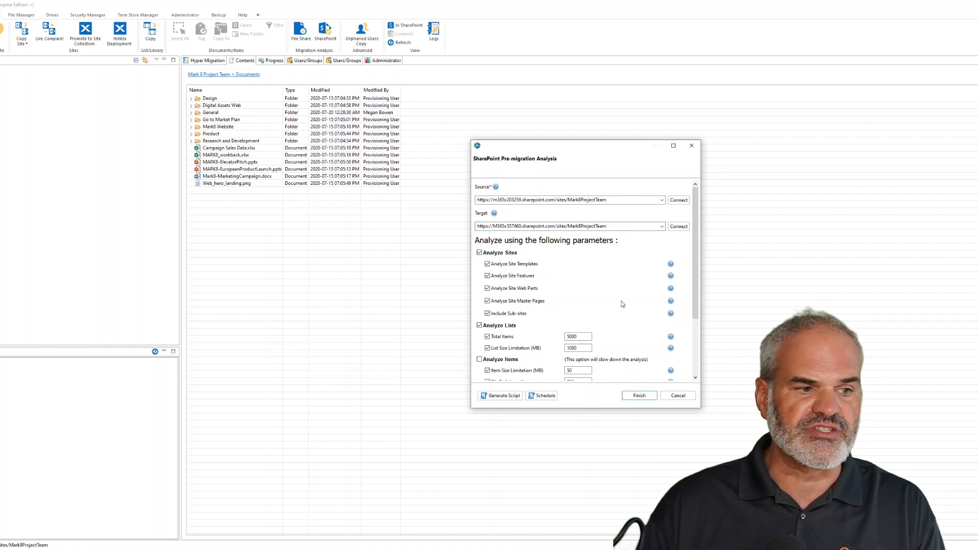
Review the analysis parameters and finish, running the site, list and item analysis
scroll(down, 3)
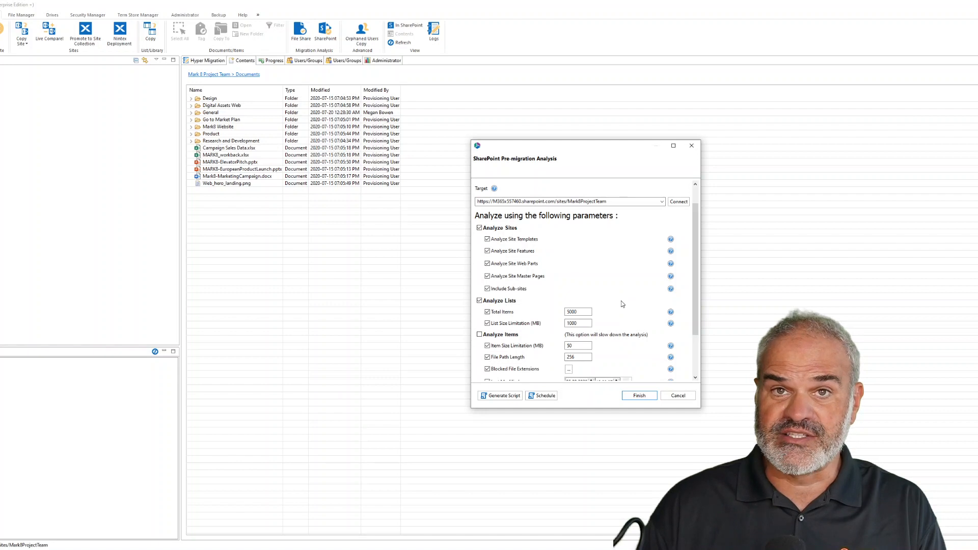
scroll(down, 3)
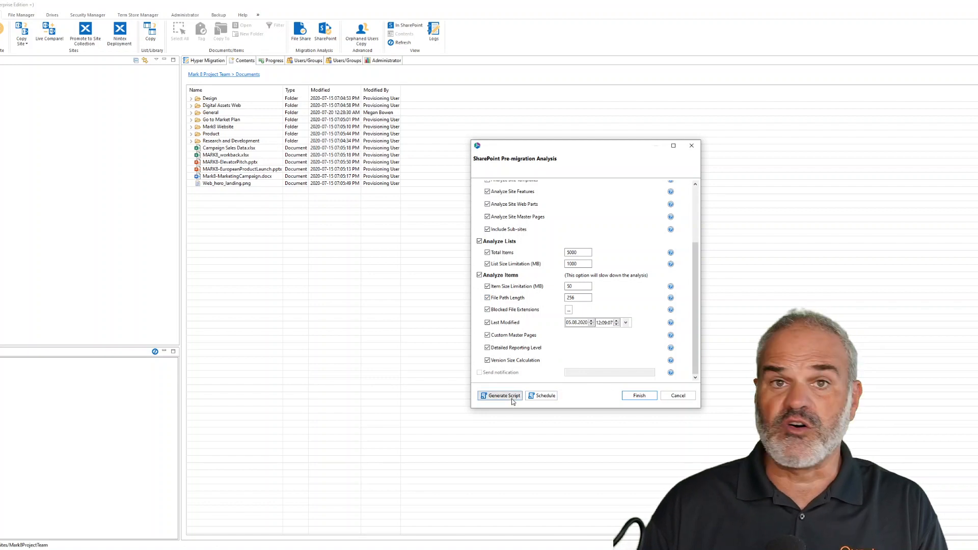
mouse_move(600, 399)
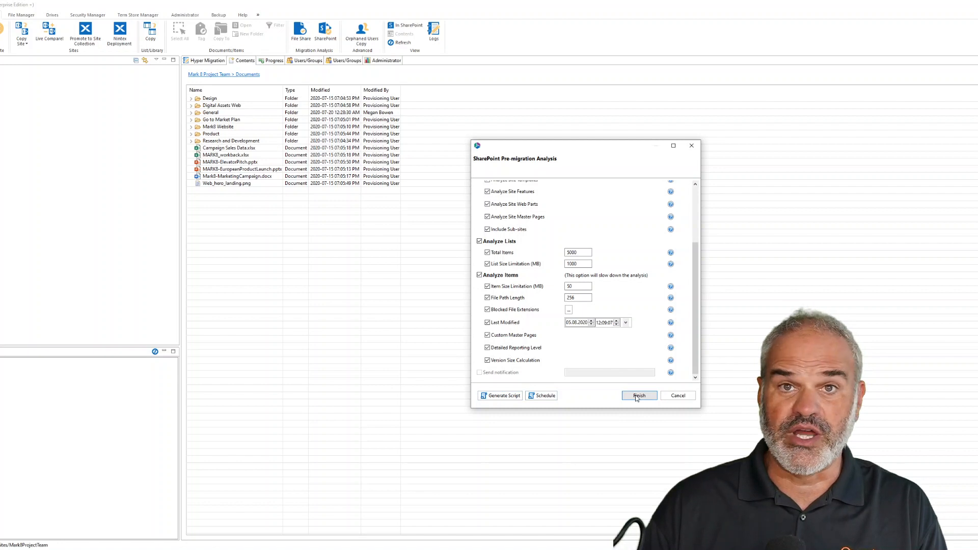
click(639, 395)
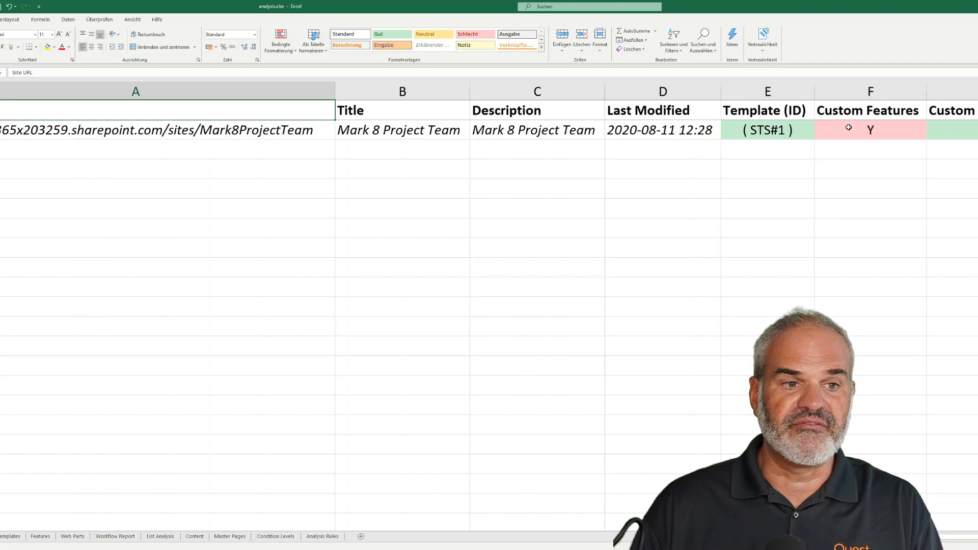
Scan the analysis.xlsx site summary row, then view the Templates sheet of list template IDs
click(869, 129)
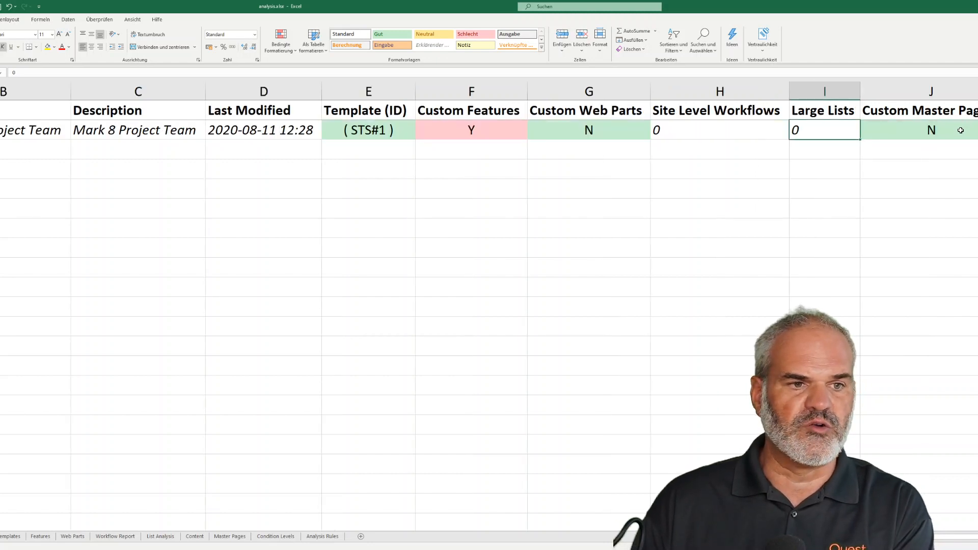
click(916, 129)
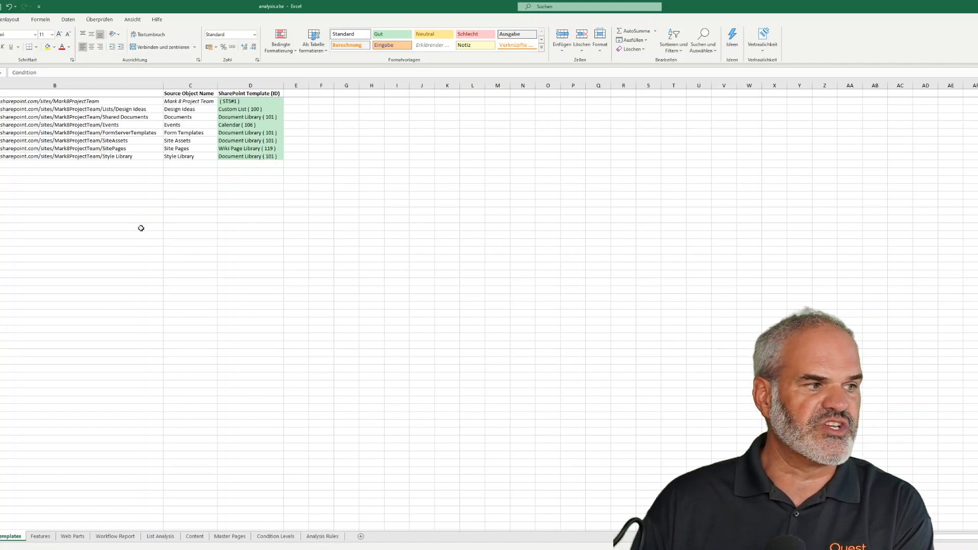
mouse_move(58, 376)
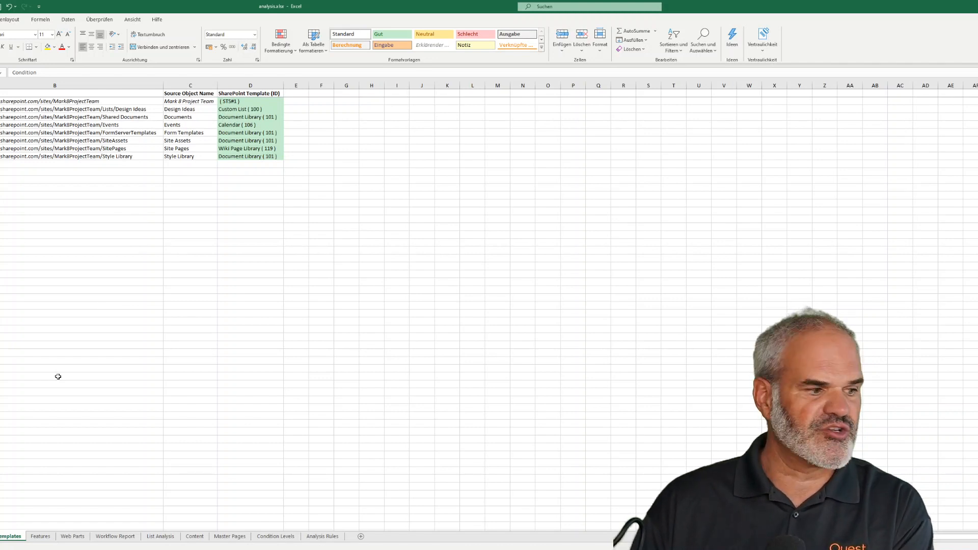
Browse the Features sheet's SharePoint Recommendations entry, then the Web Parts and List Analysis sheets
click(39, 536)
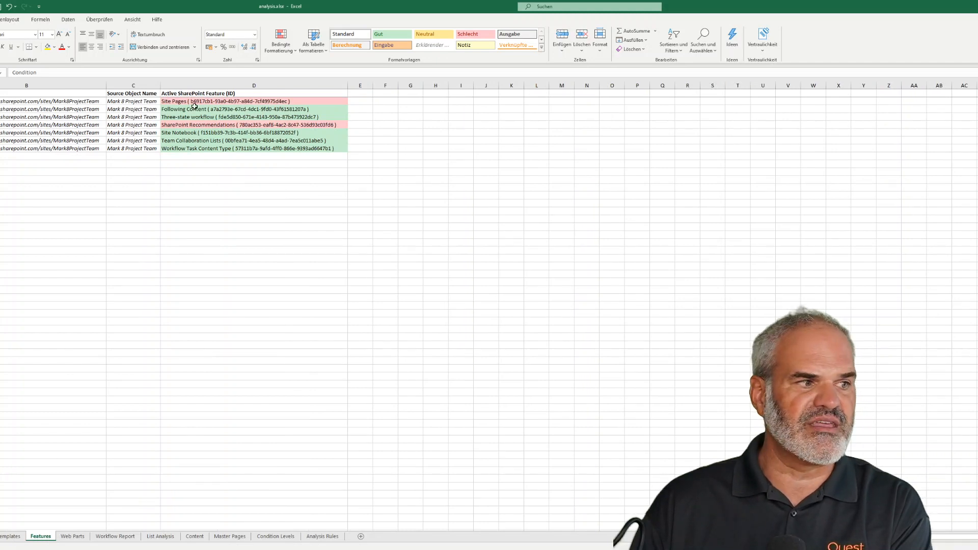
click(253, 125)
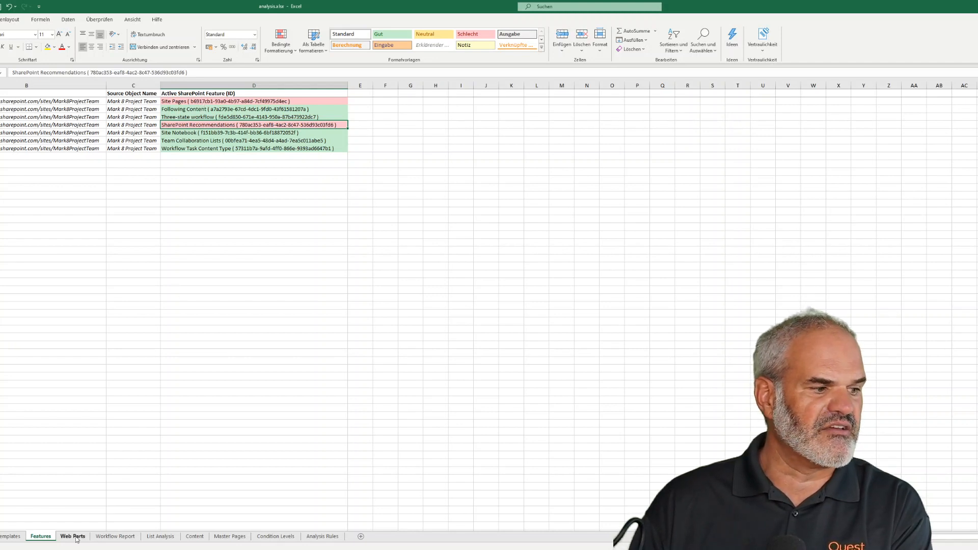
click(115, 537)
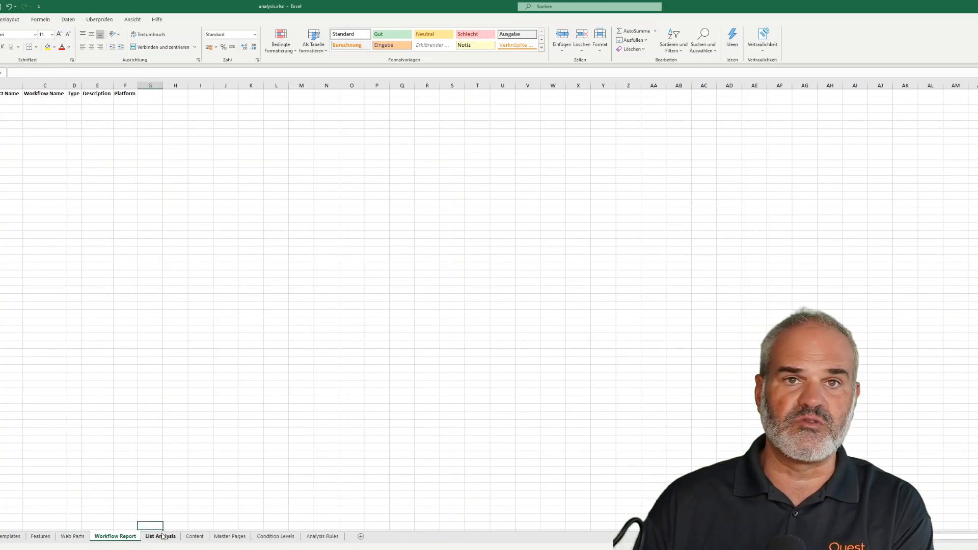
click(159, 536)
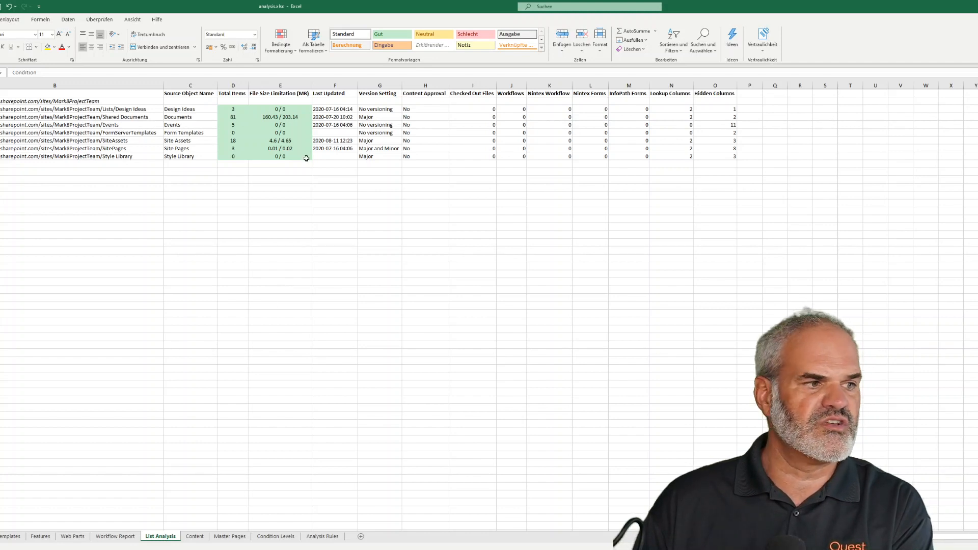
mouse_move(300, 117)
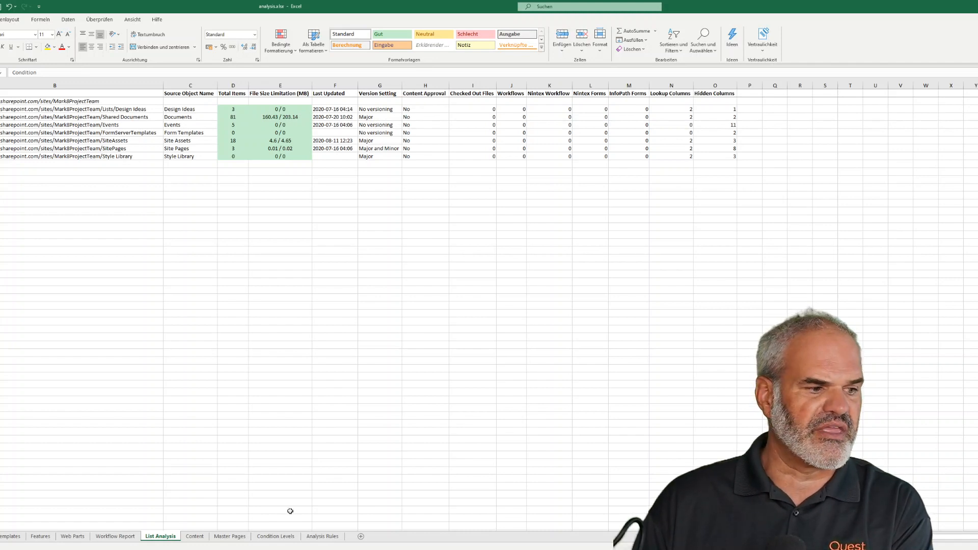
Scroll the Content sheet's object sizes, path lengths and dates, then bring up FS.xlsx
click(194, 536)
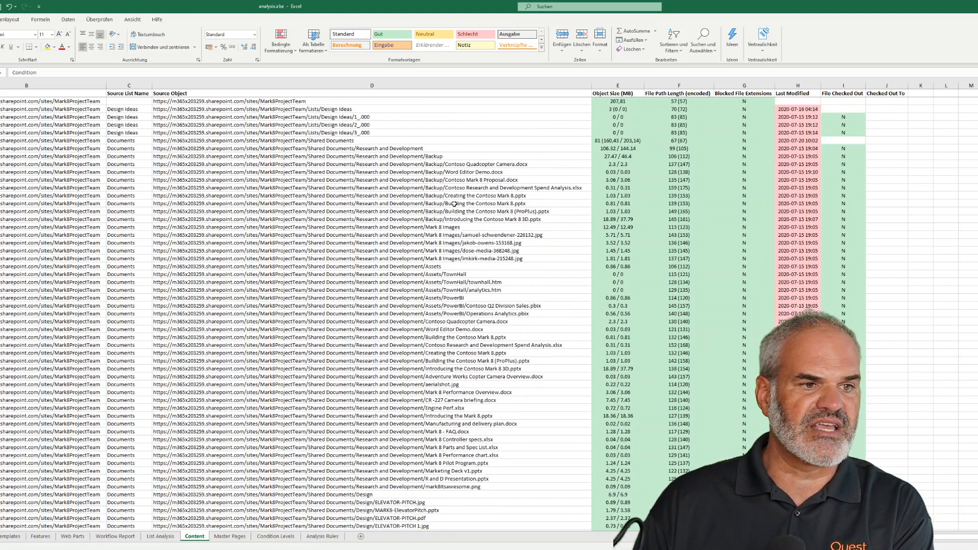
scroll(down, 3)
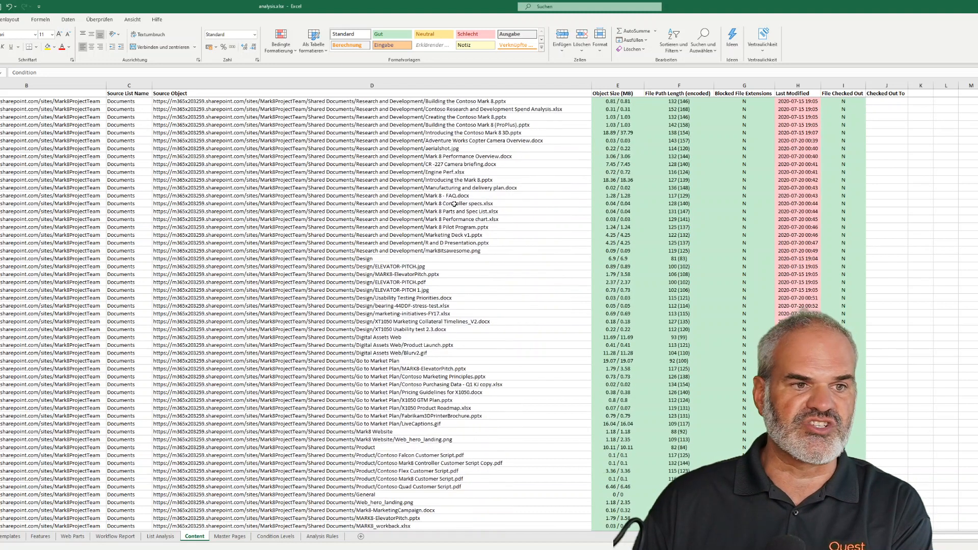
scroll(down, 3)
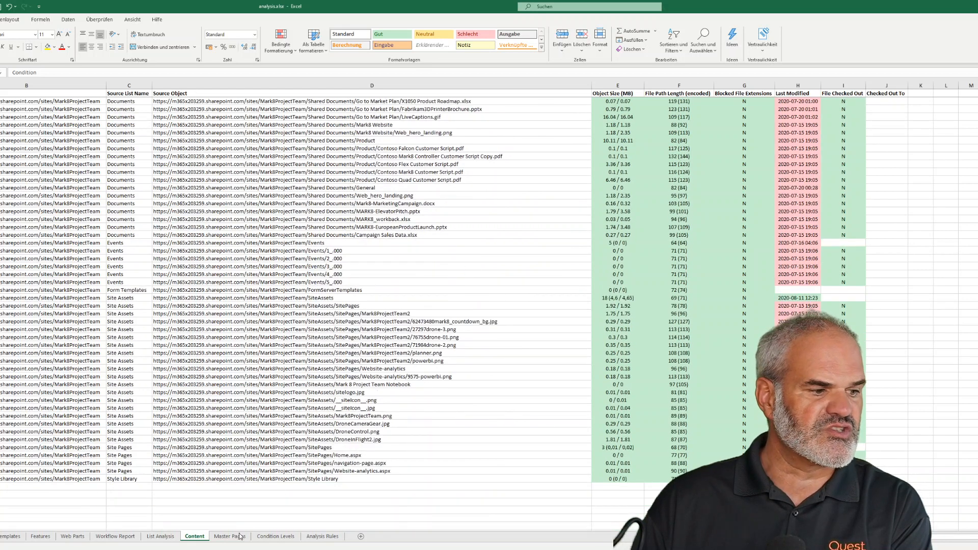
click(275, 536)
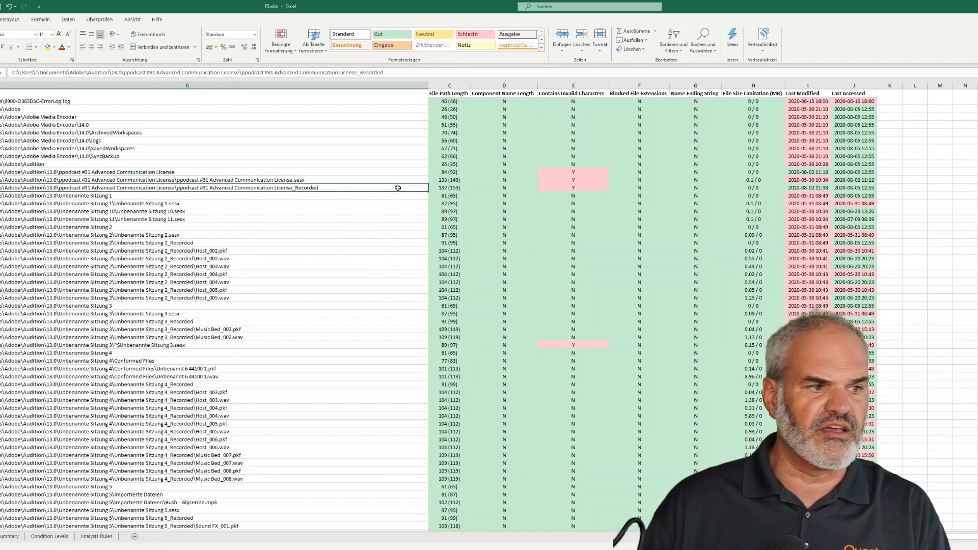
Select a flagged row in FS.xlsx and scroll through paths marked Y for invalid characters
click(572, 181)
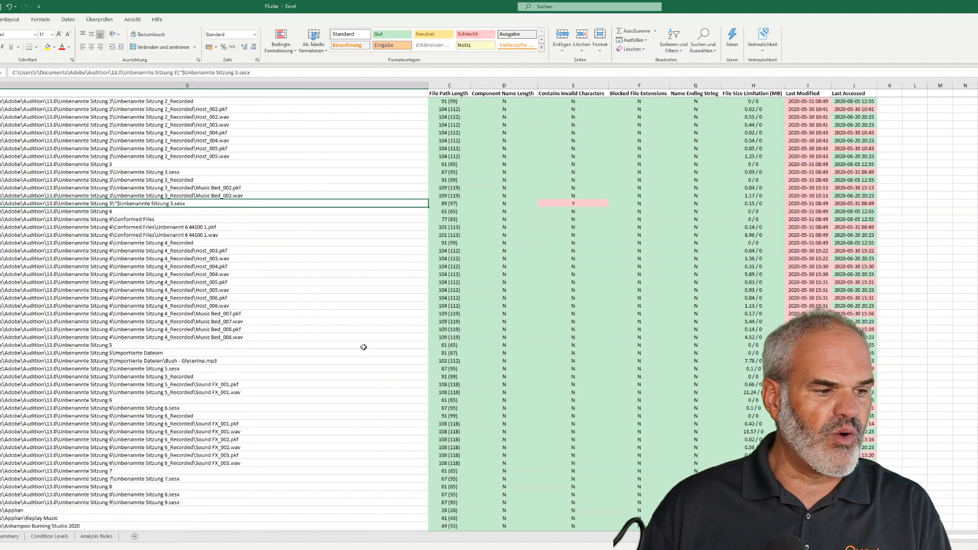
scroll(down, 3)
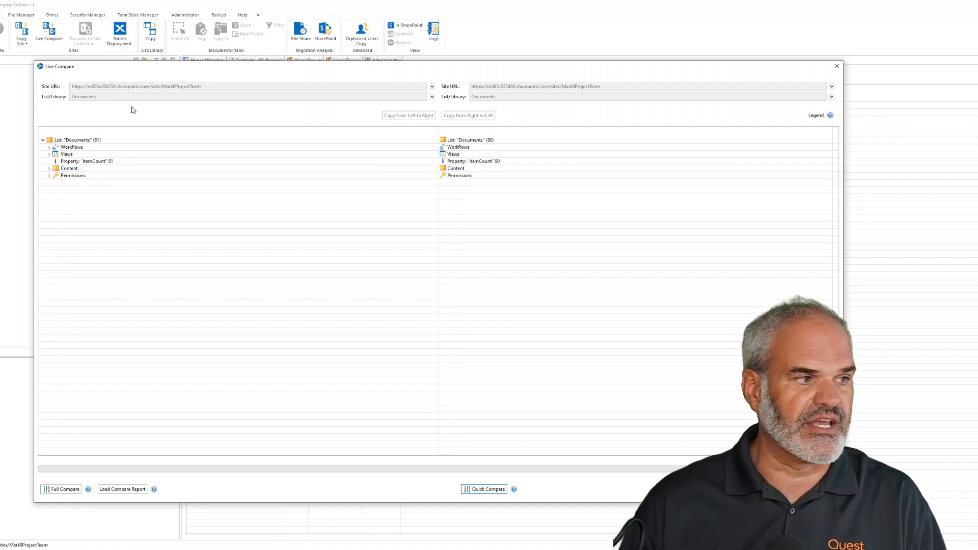
mouse_move(49, 32)
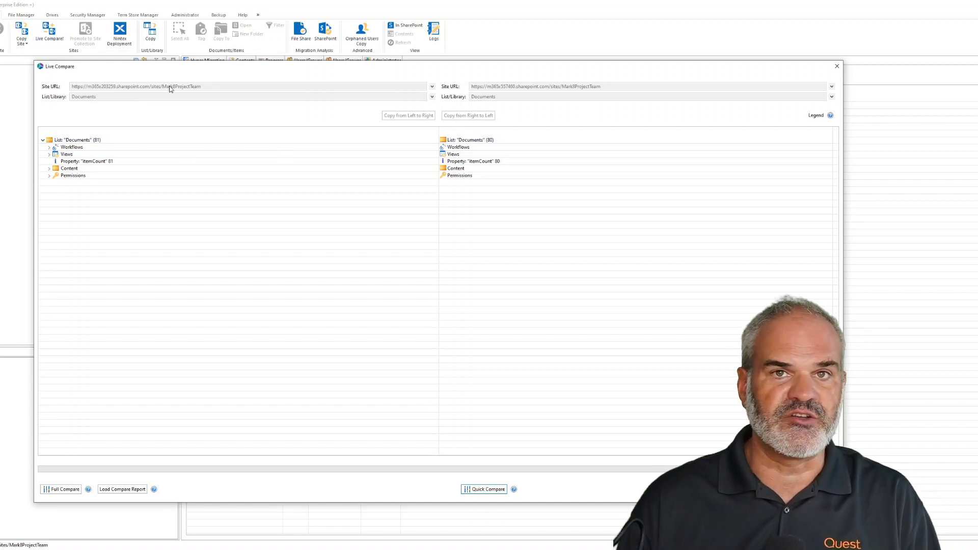
mouse_move(517, 86)
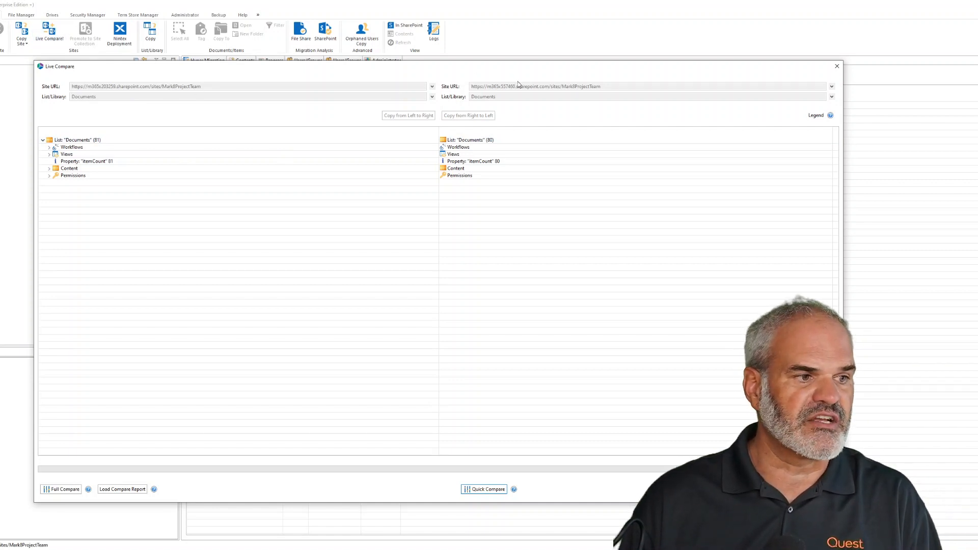
mouse_move(341, 102)
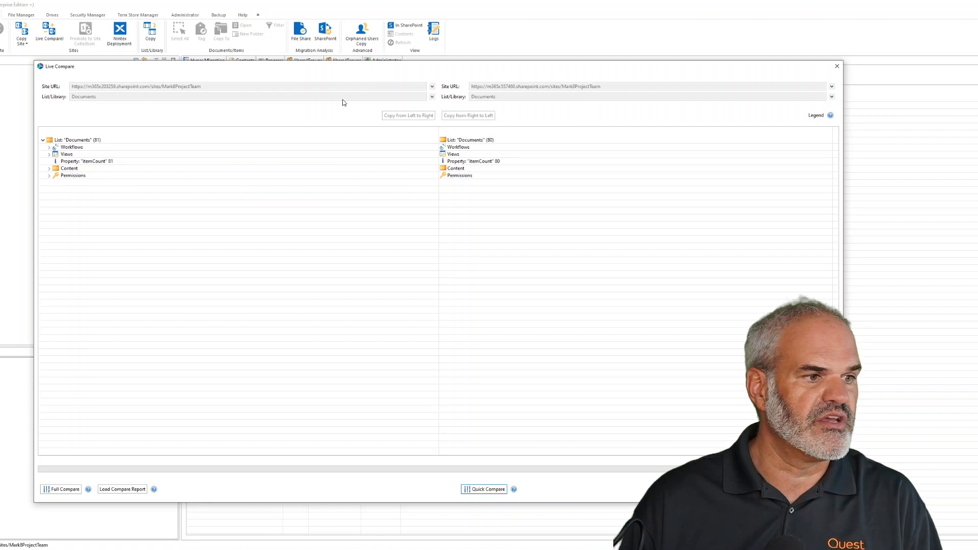
mouse_move(372, 182)
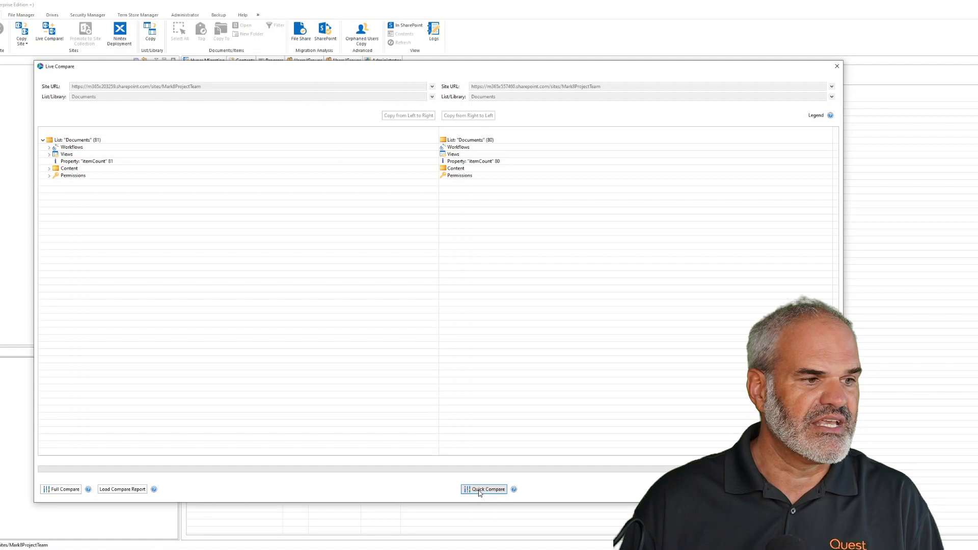
Open Quick Compare Properties for the source and target Documents libraries in Live Compare
click(484, 488)
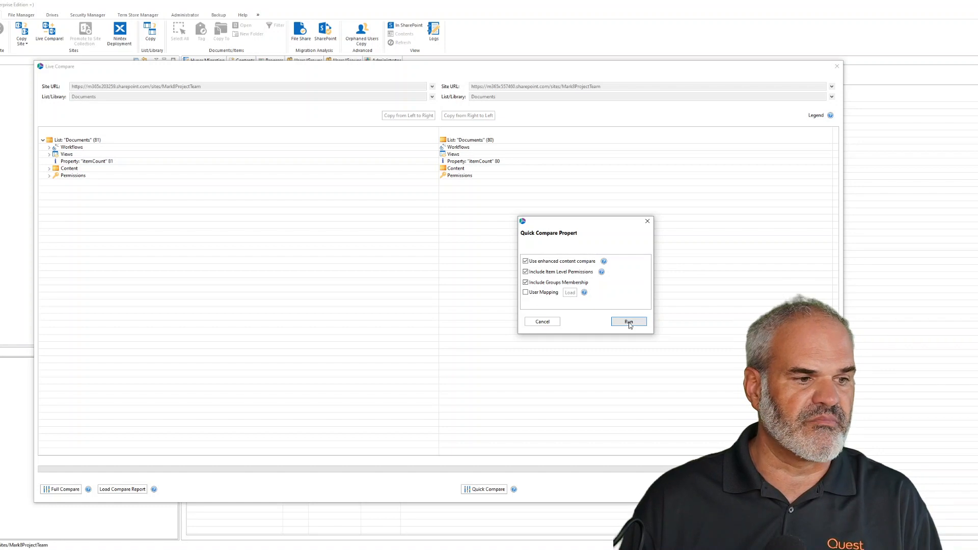
Run the quick compare and inspect the itemCount difference (81 vs 80) and Content node
click(628, 321)
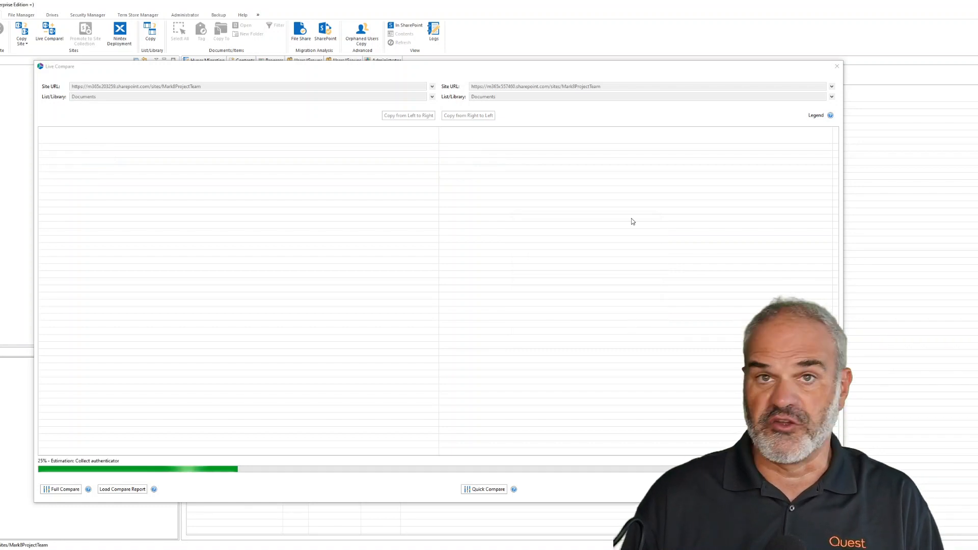
mouse_move(347, 163)
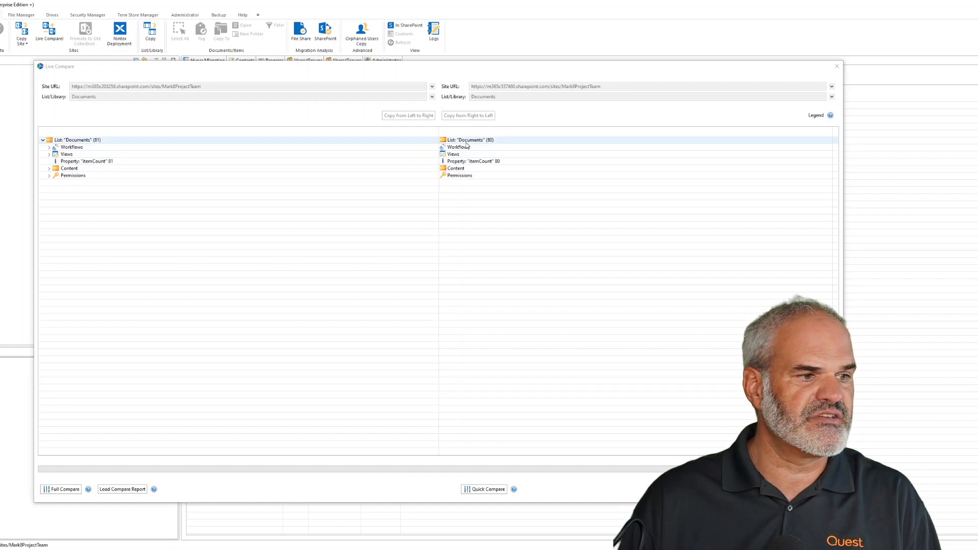
click(86, 161)
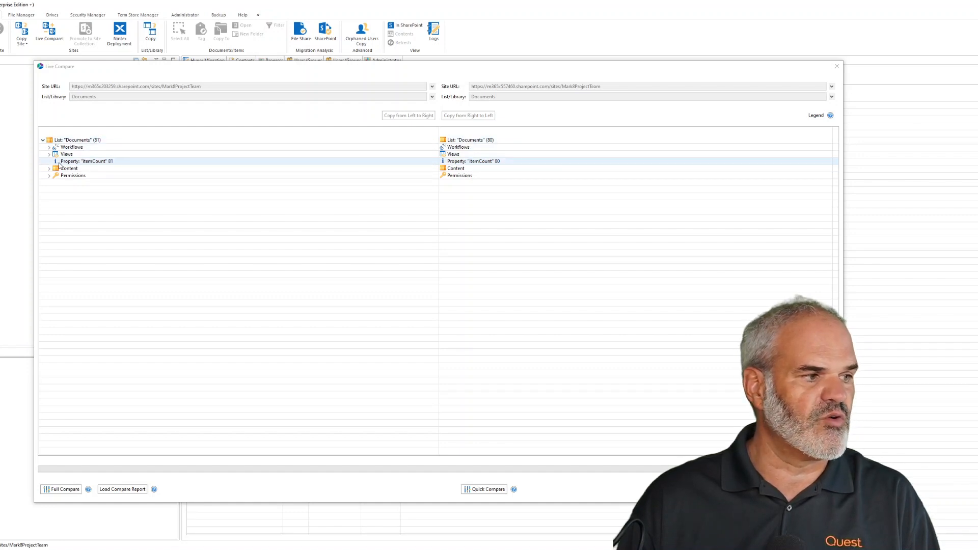
click(68, 168)
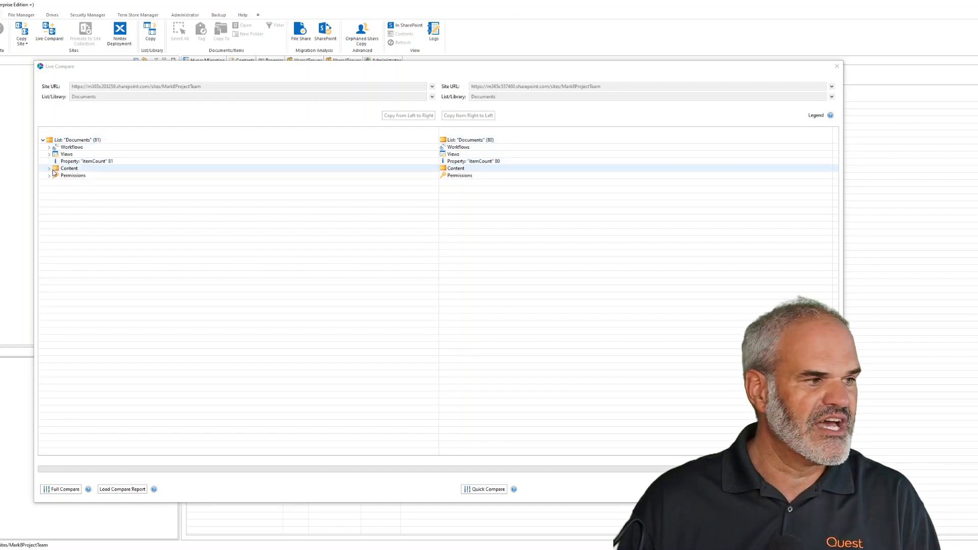
Expand the Content node to find MARK8-ElevatorPitch.pptx missing from the target library
click(48, 168)
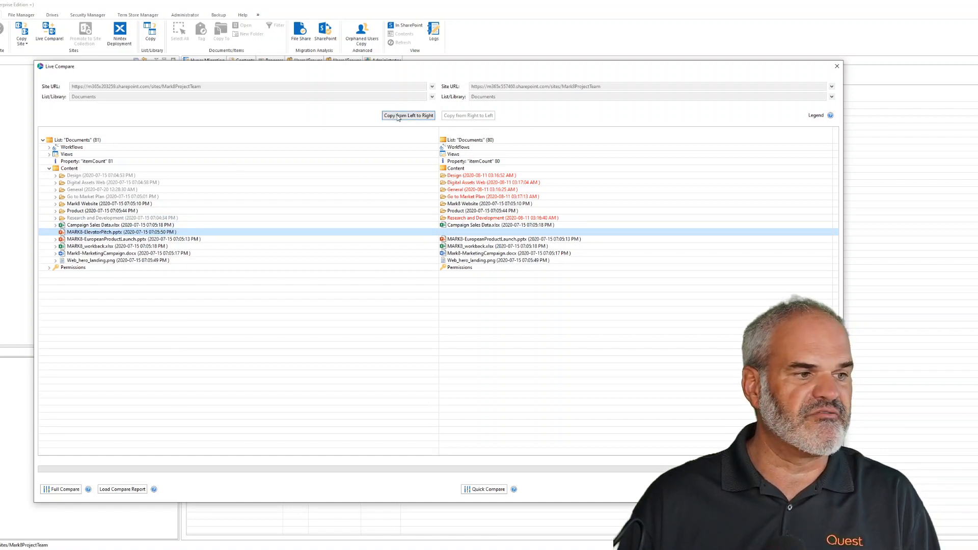
Copy MARK8-ElevatorPitch.pptx left to right into the target site's Documents library
click(408, 114)
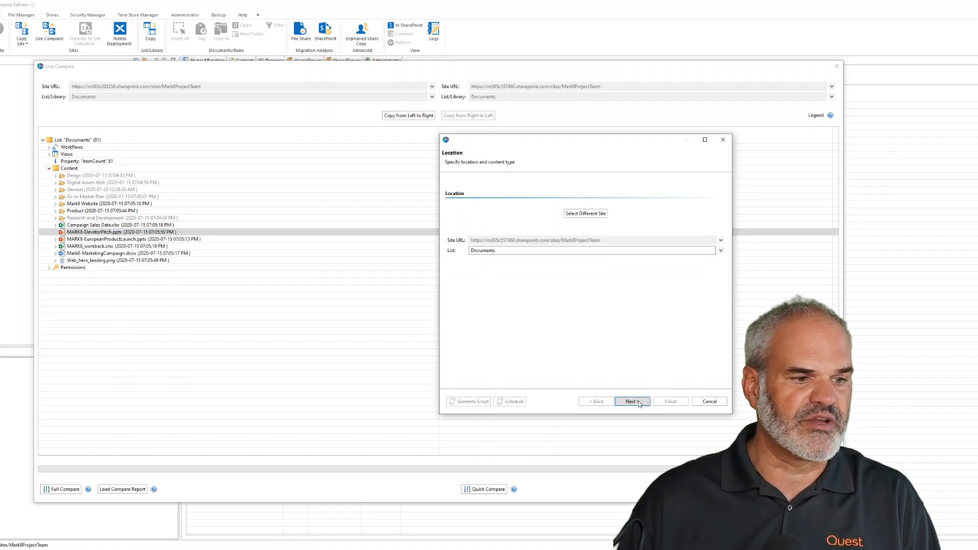
click(630, 401)
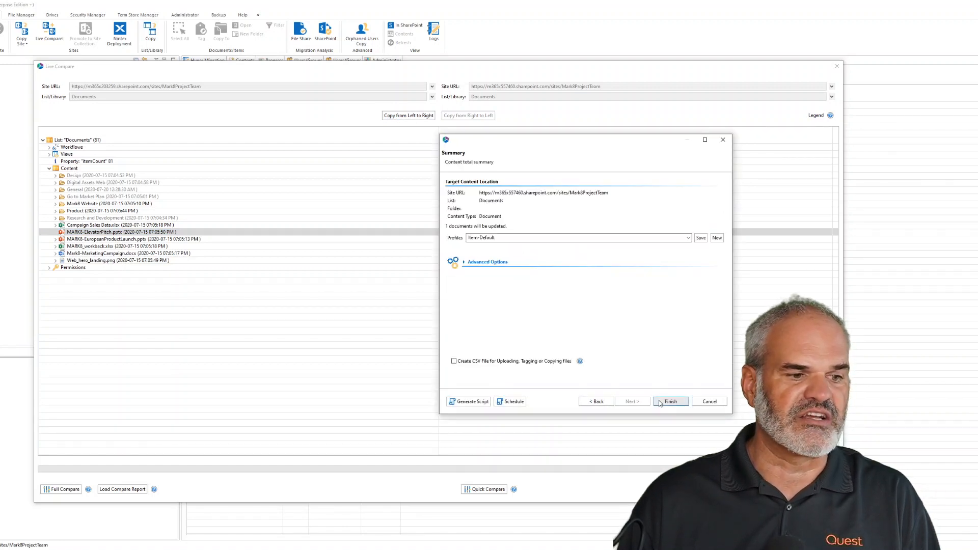